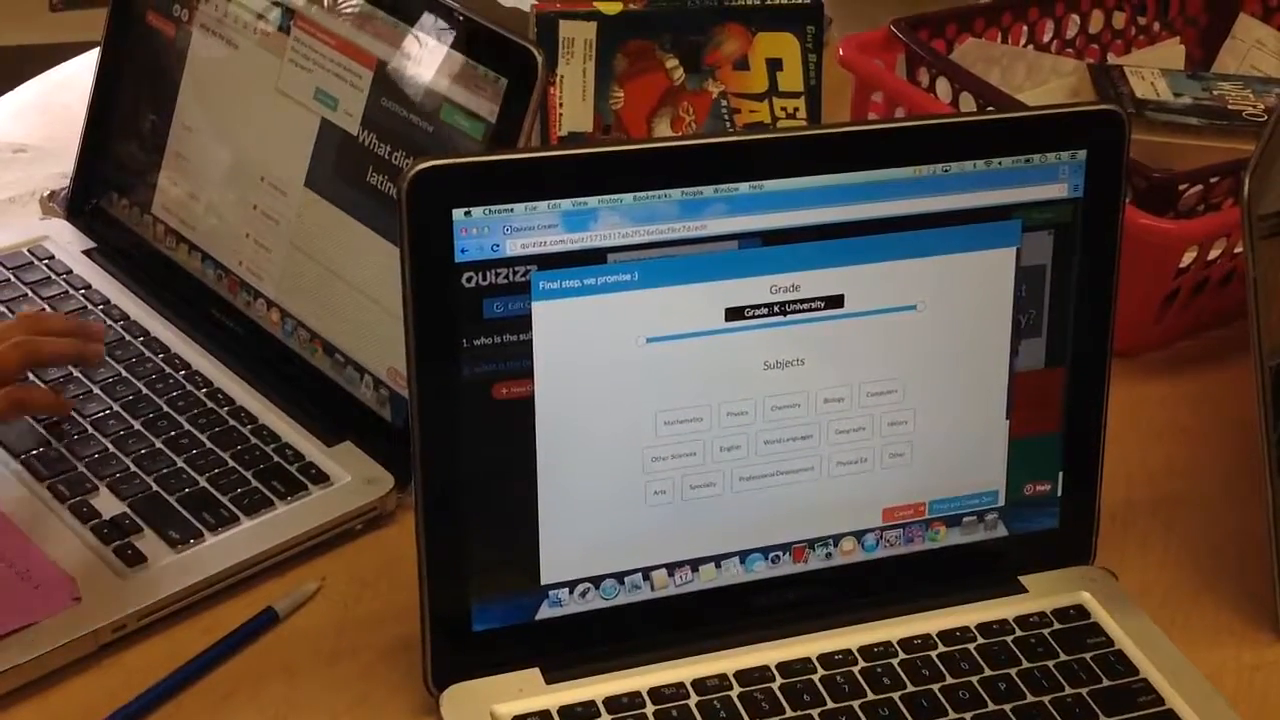
Step: Cancel the 'Final step' grade and subjects dialog to return to the question editor
left_click(948, 498)
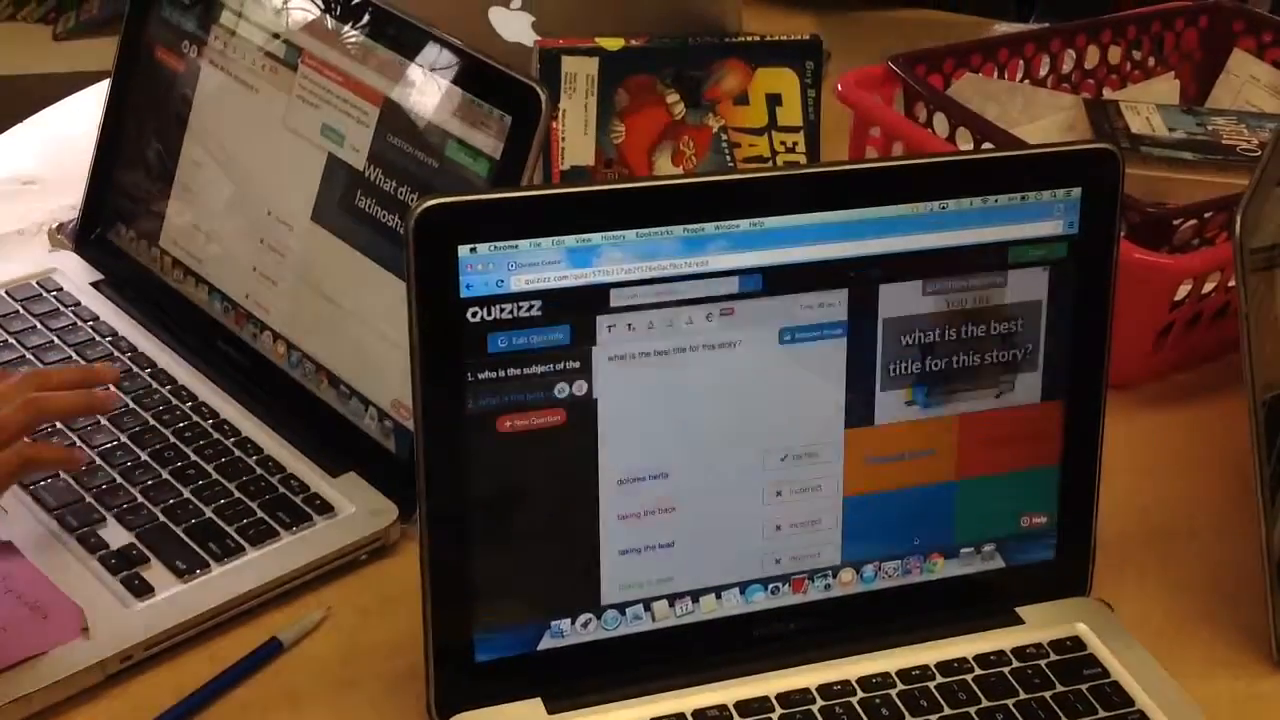